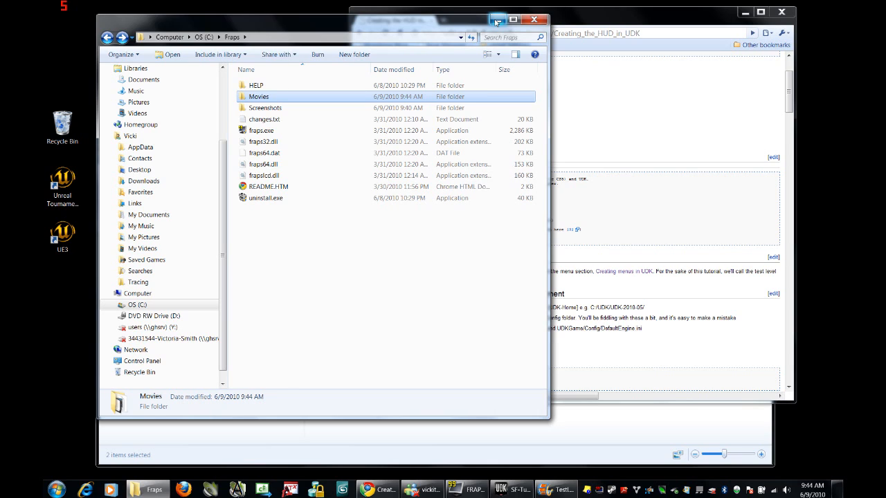
{"action": "mouse_move", "coordinate": [432, 64]}
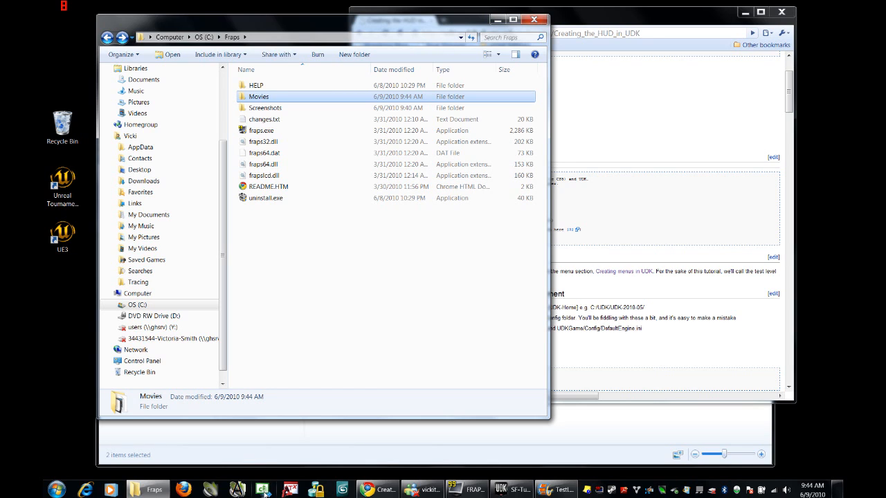
{"action": "mouse_move", "coordinate": [263, 490]}
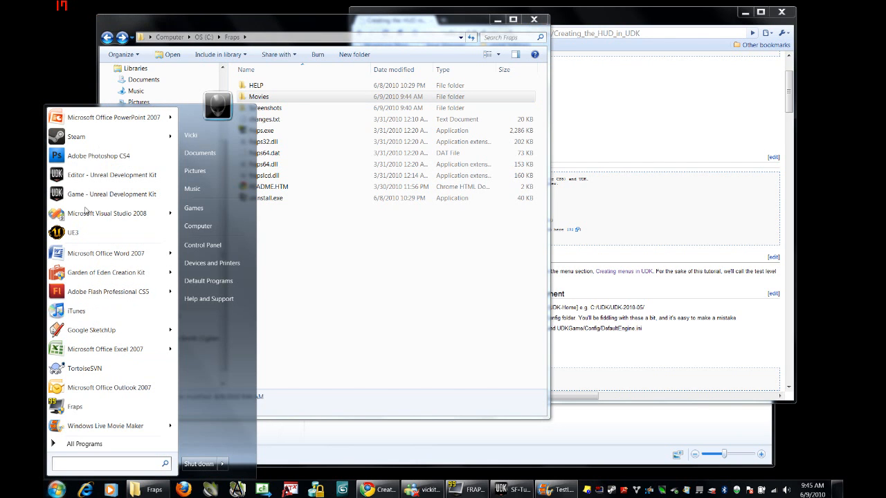
{"action": "mouse_move", "coordinate": [108, 213]}
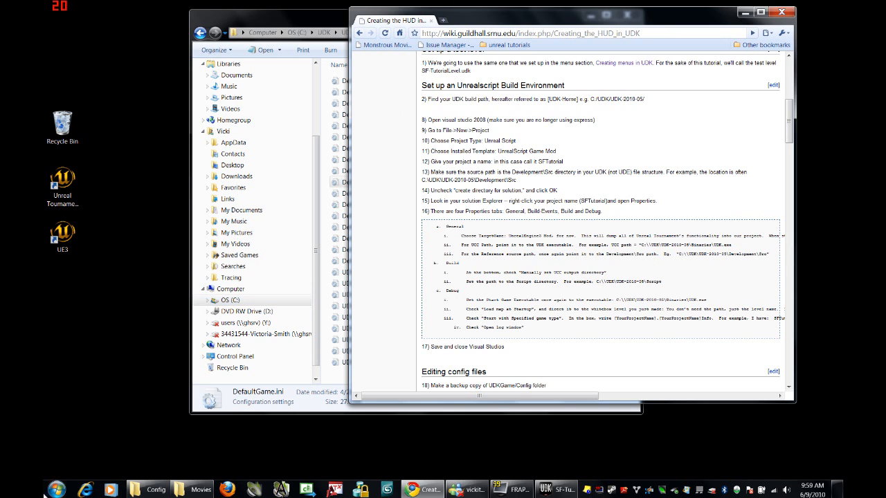
Launch Visual Studio 2008 from the Start menu and begin a new project from the Start Page.
{"action": "left_click", "coordinate": [56, 490]}
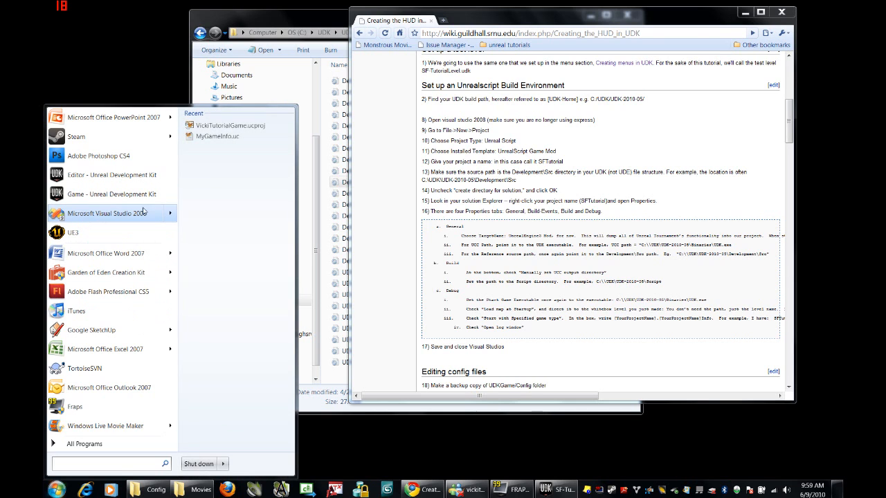
{"action": "left_click", "coordinate": [107, 213]}
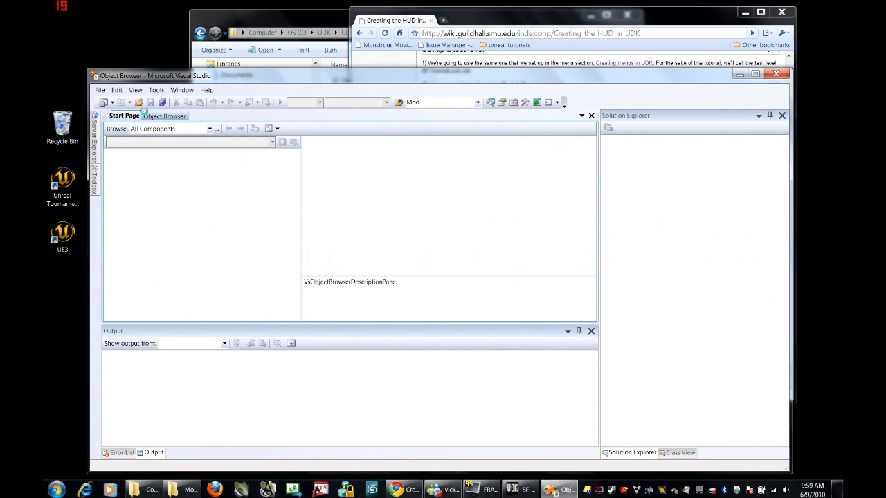
{"action": "left_click", "coordinate": [124, 117]}
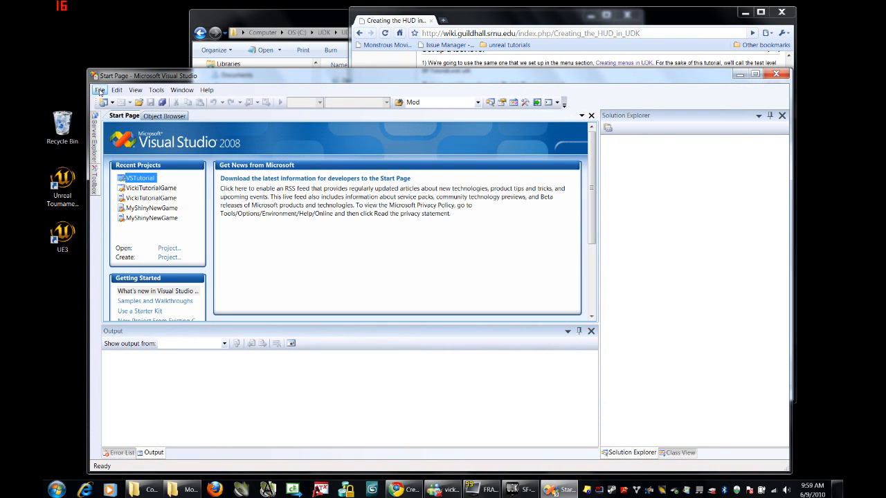
{"action": "left_click", "coordinate": [100, 90]}
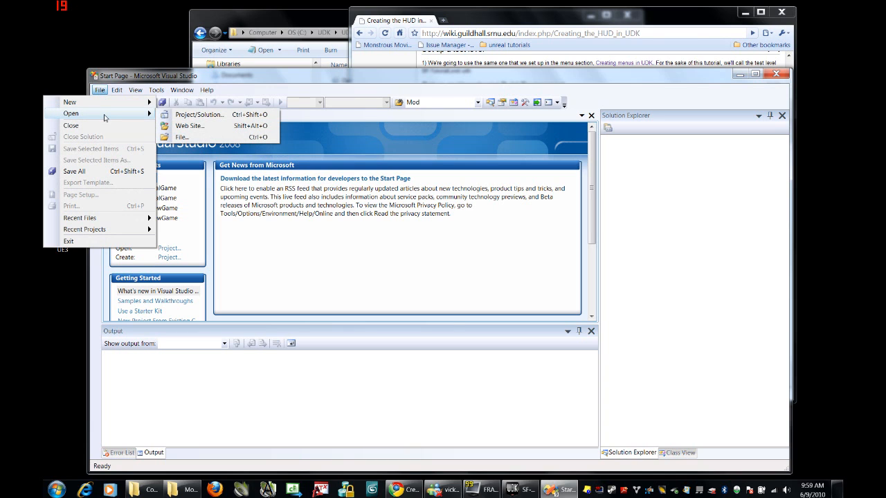
{"action": "mouse_move", "coordinate": [69, 102]}
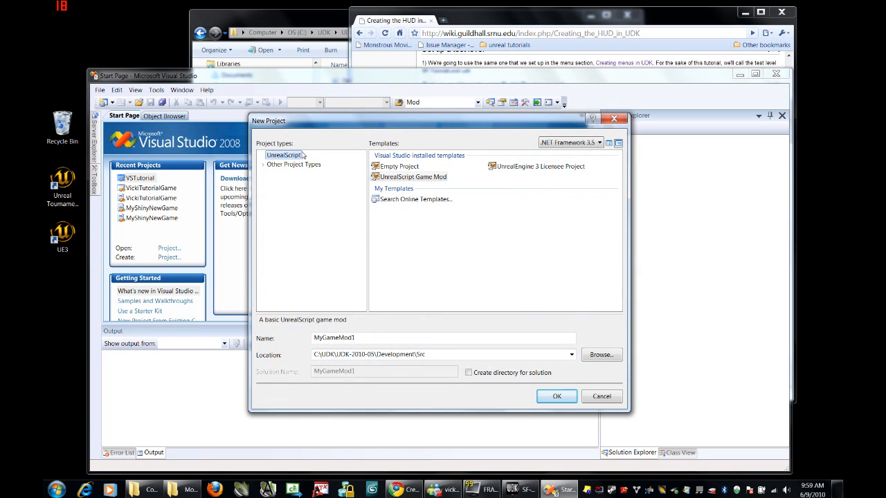
Name the new UnrealScript Game Mod project SFTutorial and create it.
{"action": "left_click", "coordinate": [413, 177]}
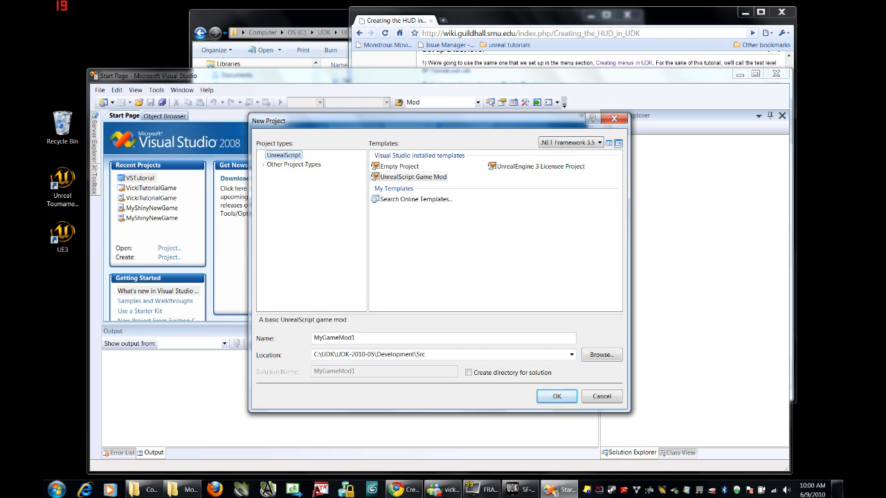
{"action": "type", "text": "SF"}
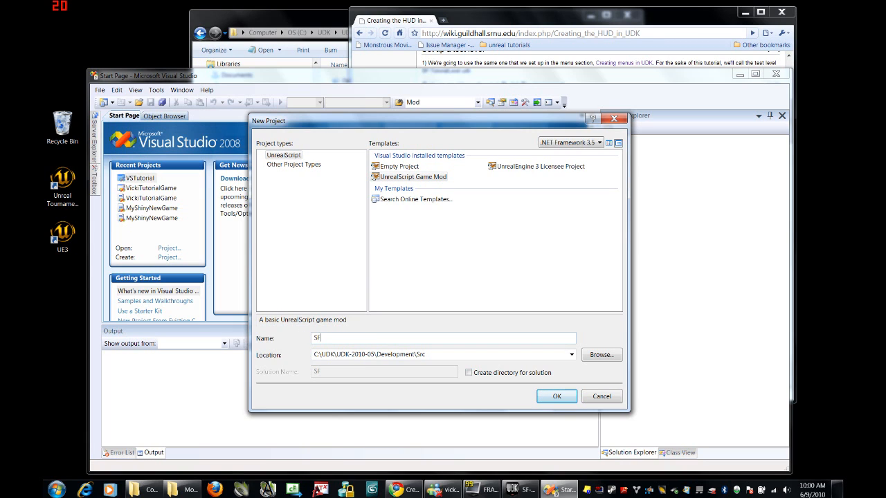
{"action": "type", "text": "T"}
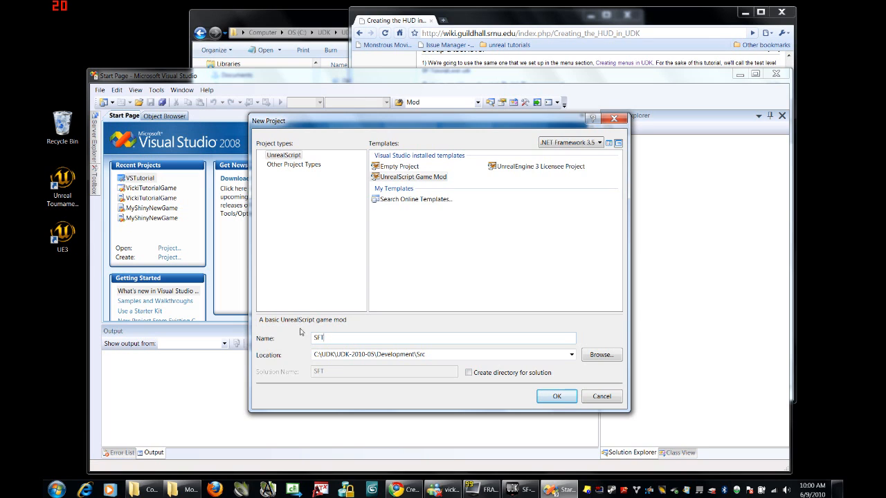
{"action": "type", "text": "utorial"}
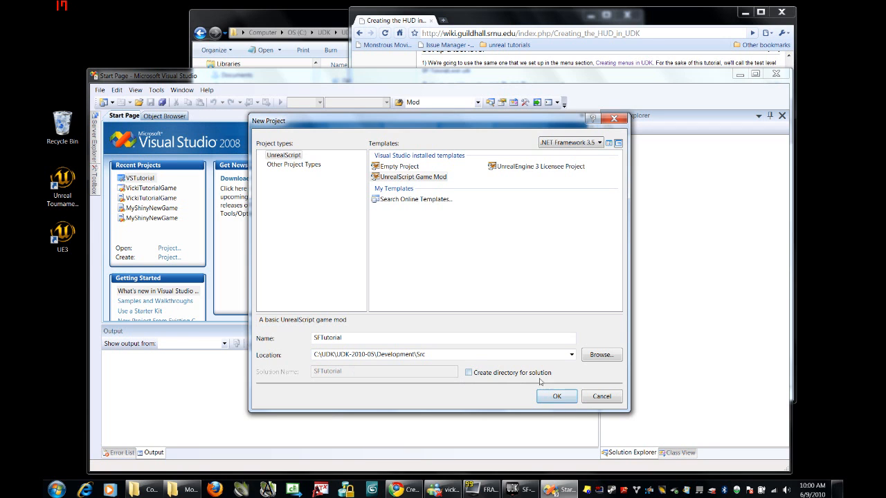
{"action": "left_click", "coordinate": [557, 396]}
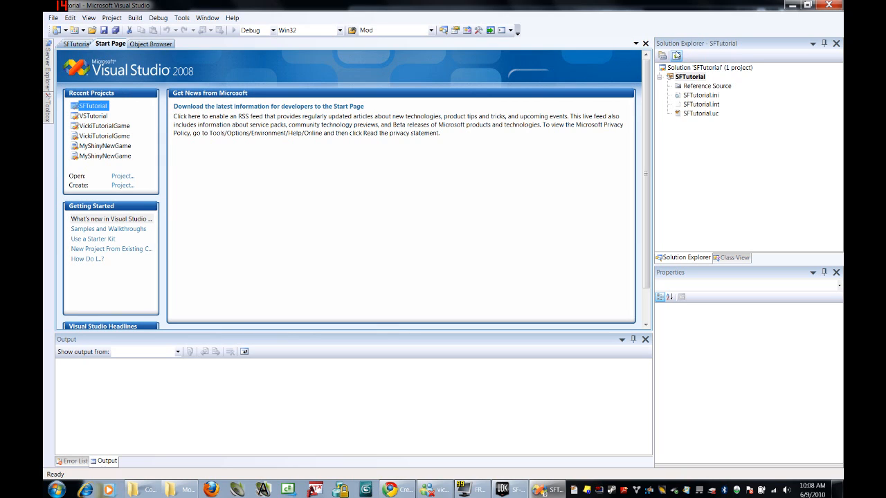
{"action": "mouse_move", "coordinate": [594, 28]}
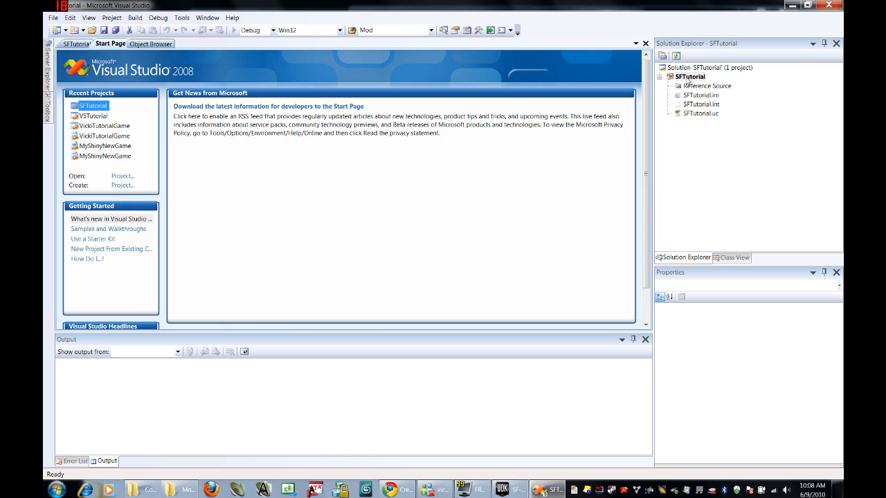
{"action": "mouse_move", "coordinate": [689, 82]}
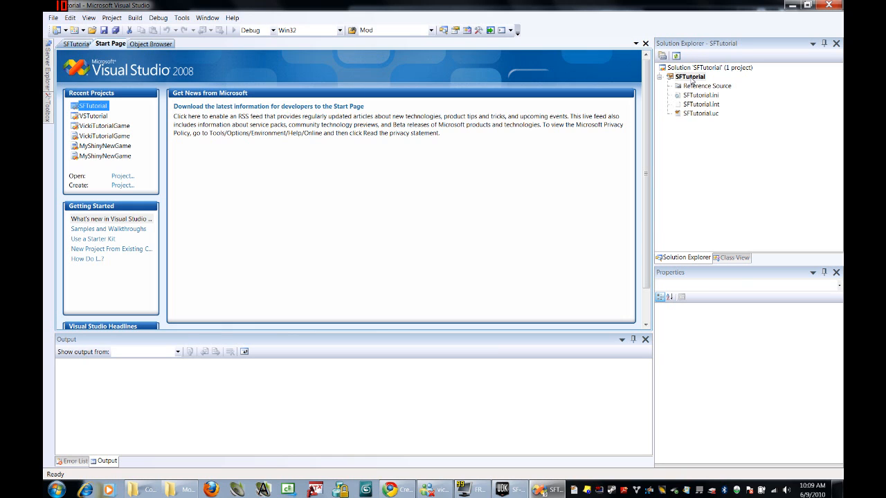
Bring up the SFTutorial project's Properties from Solution Explorer.
{"action": "right_click", "coordinate": [689, 76]}
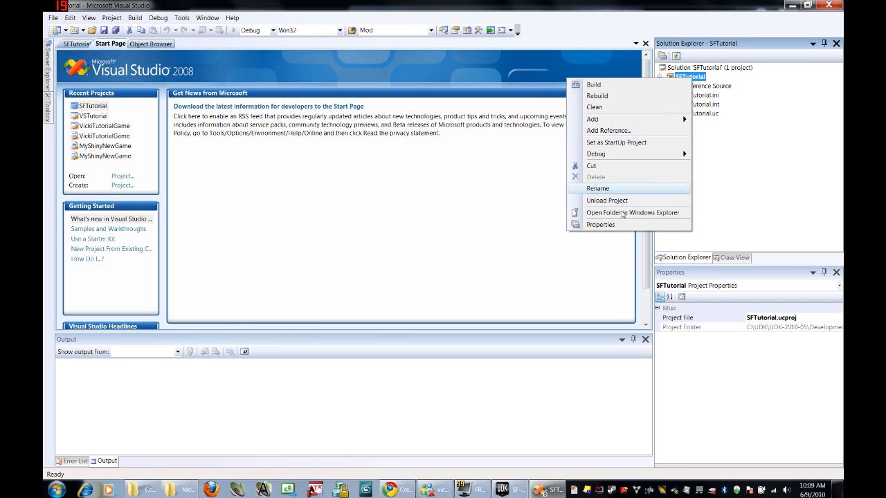
{"action": "left_click", "coordinate": [601, 225]}
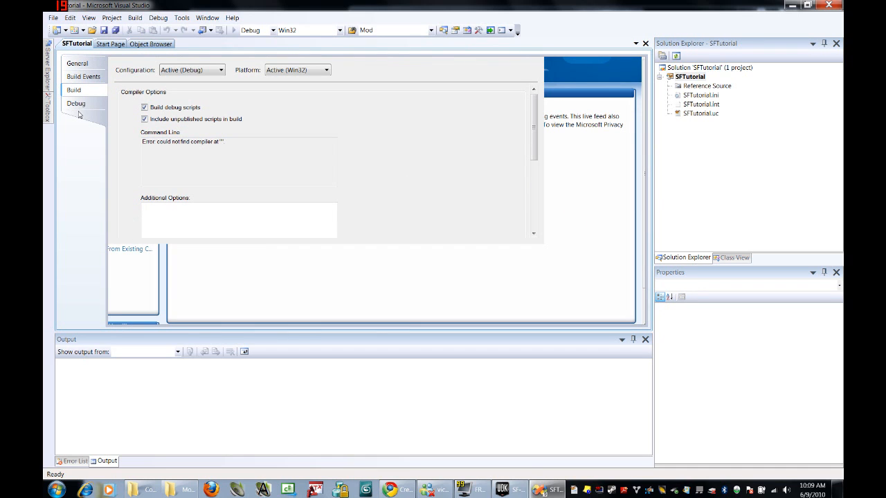
On the General page set target game to UnrealEngine 3 Mod and UCC path to UDK.exe.
{"action": "left_click", "coordinate": [78, 63]}
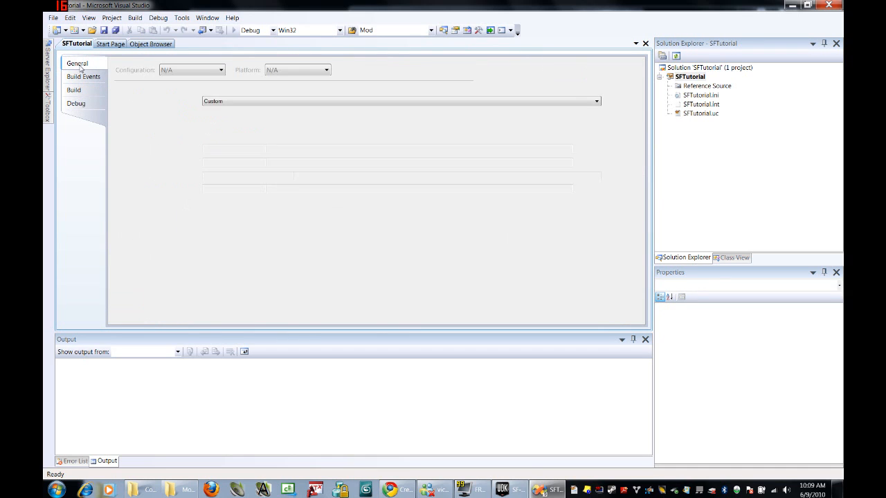
{"action": "left_click", "coordinate": [595, 101]}
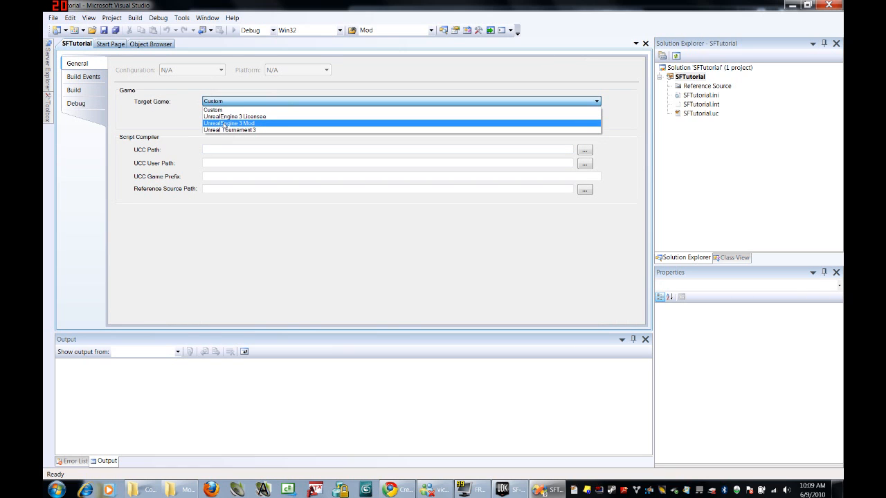
{"action": "left_click", "coordinate": [230, 124]}
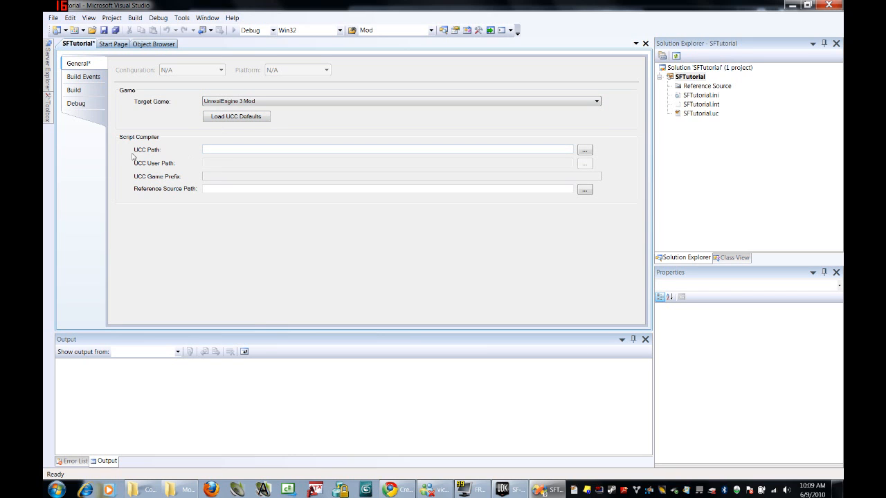
{"action": "mouse_move", "coordinate": [584, 150]}
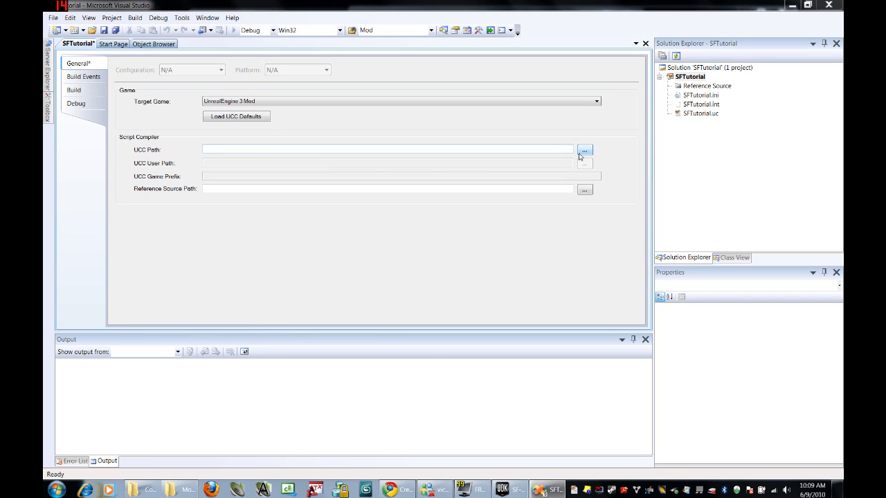
{"action": "left_click", "coordinate": [584, 150]}
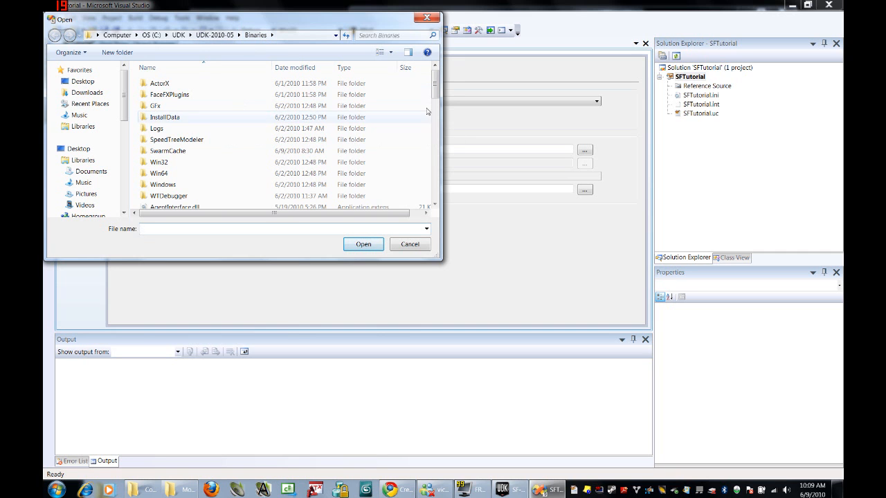
{"action": "scroll", "scroll_direction": "down", "scroll_amount": 3}
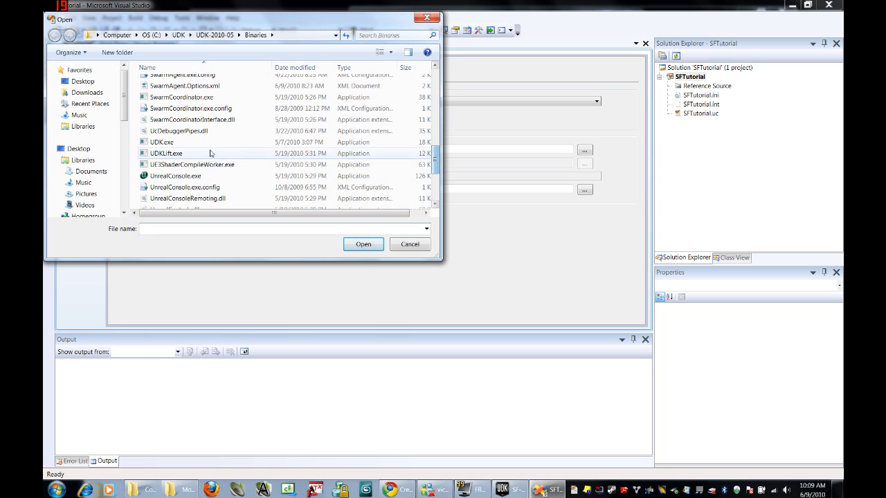
{"action": "left_click", "coordinate": [410, 244]}
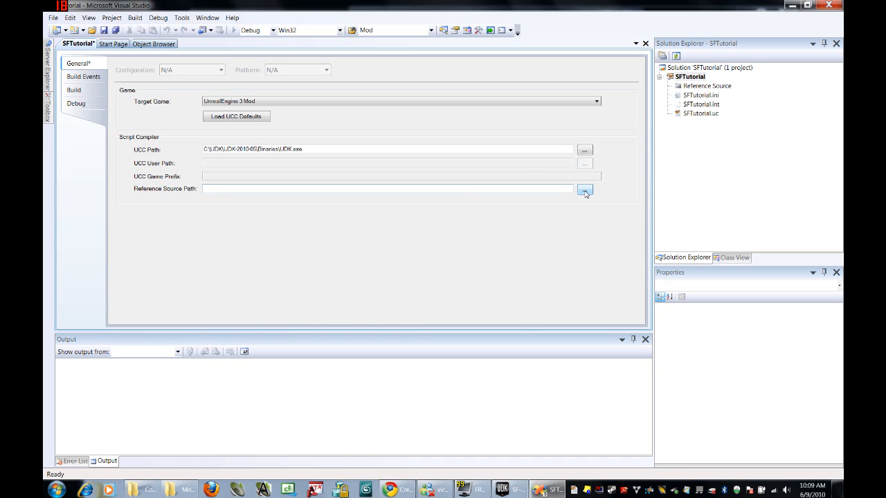
Set the reference source path to the UDK-2010-05\Development\Src folder.
{"action": "left_click", "coordinate": [584, 188]}
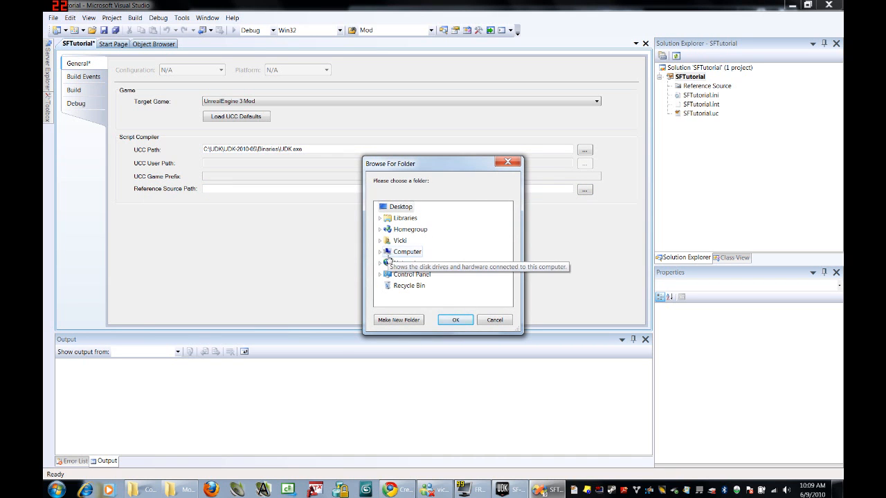
{"action": "left_click", "coordinate": [379, 252]}
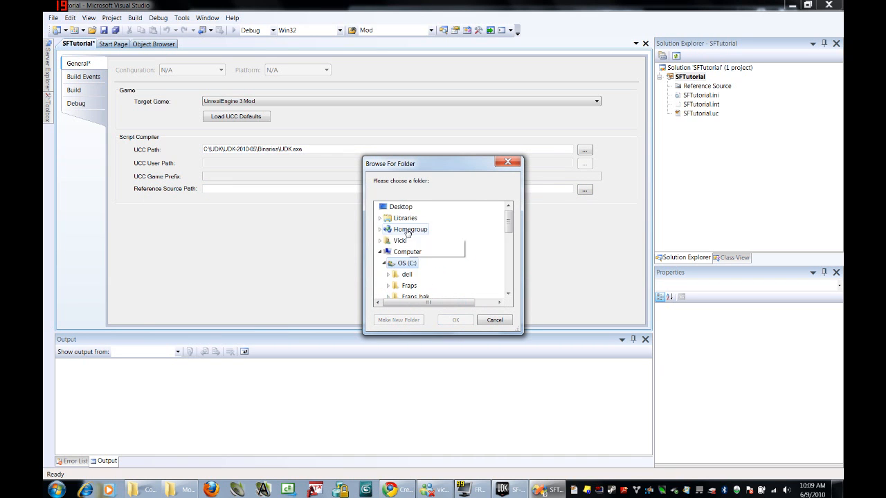
{"action": "left_click", "coordinate": [407, 285]}
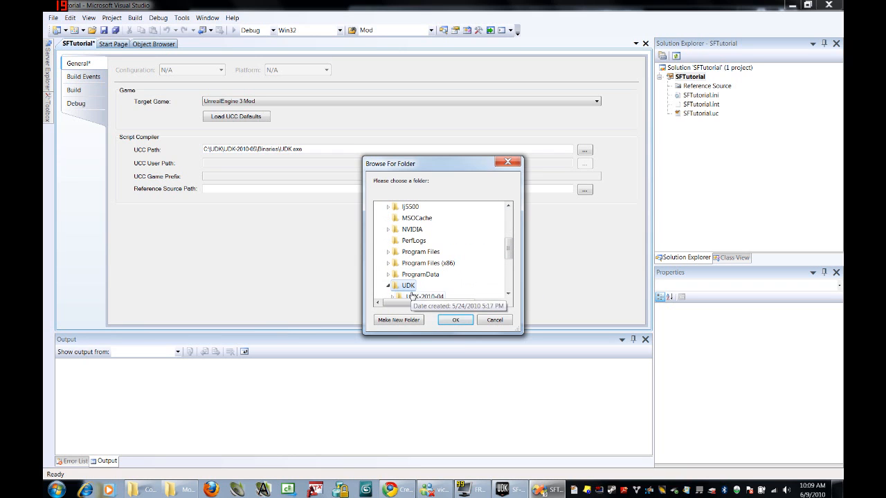
{"action": "left_click", "coordinate": [399, 252]}
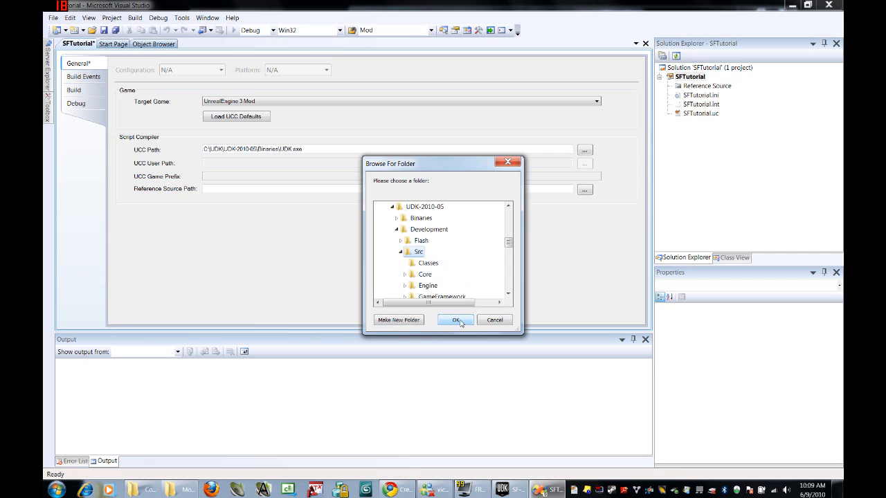
{"action": "left_click", "coordinate": [456, 320]}
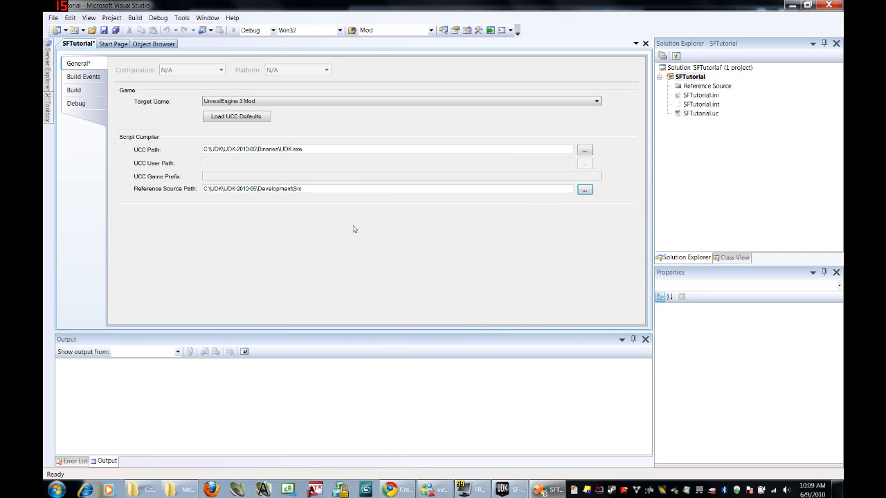
On the Build page set the UCC output directory manually to UDK-2010-05\UDKGame\Script.
{"action": "left_click", "coordinate": [73, 90]}
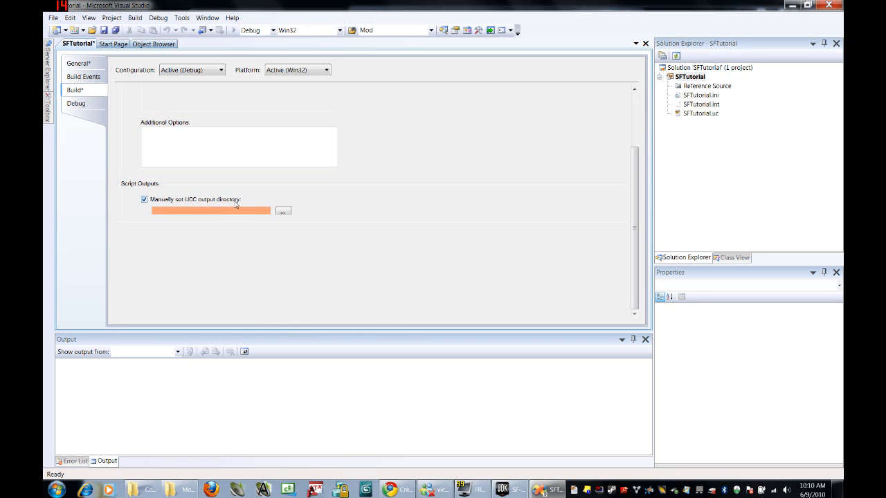
{"action": "left_click", "coordinate": [282, 210]}
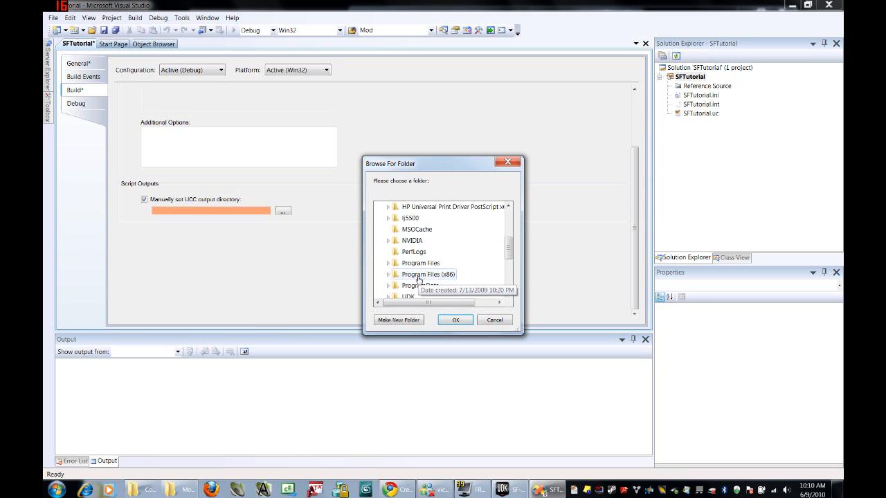
{"action": "left_click", "coordinate": [388, 263]}
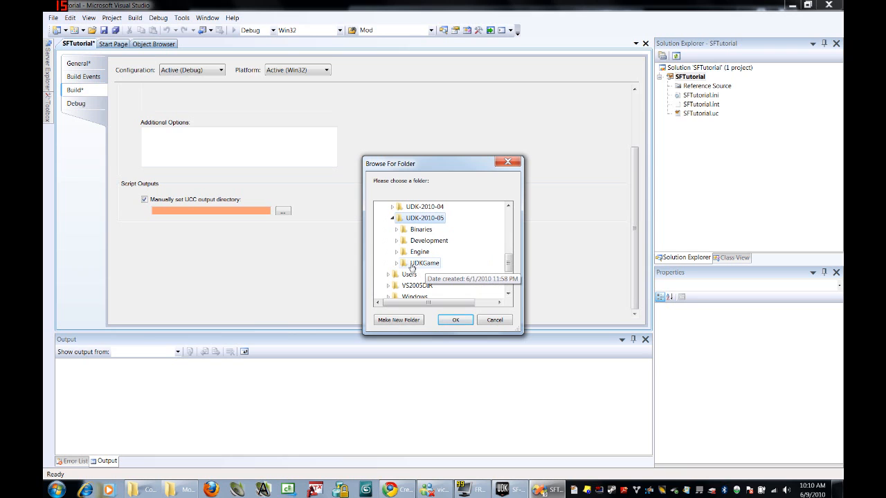
{"action": "left_click", "coordinate": [396, 263]}
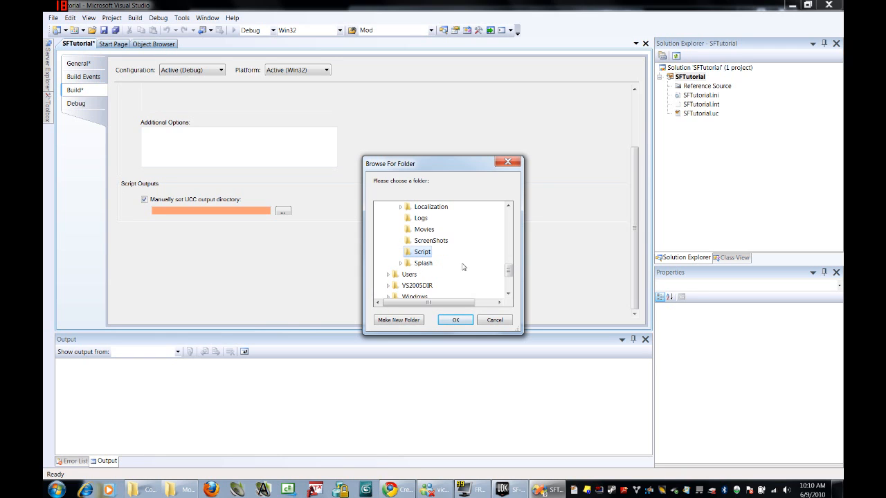
{"action": "left_click", "coordinate": [454, 319]}
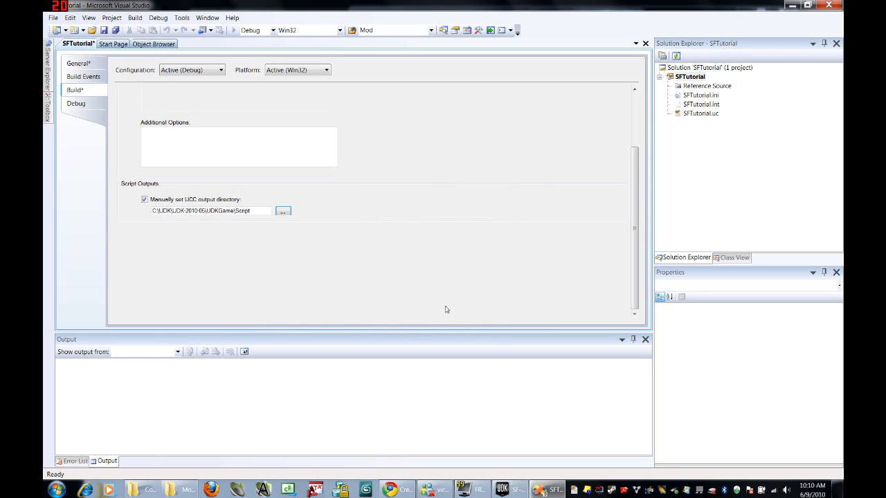
{"action": "mouse_move", "coordinate": [396, 271]}
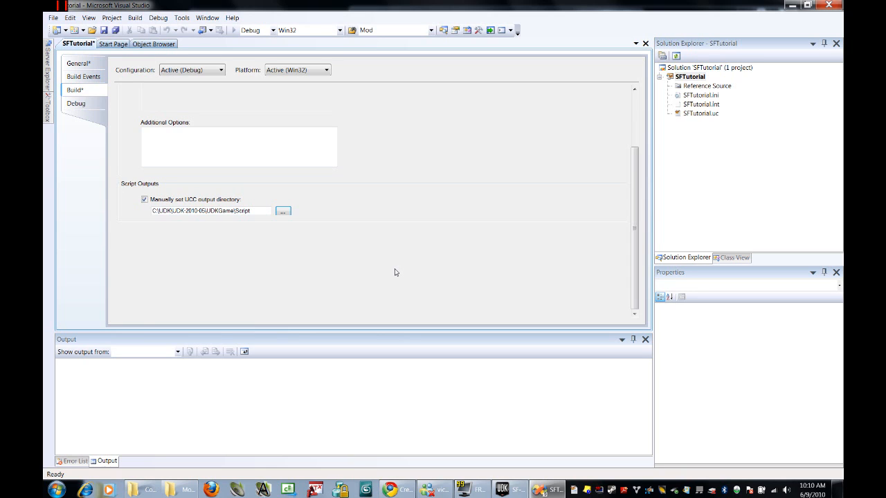
{"action": "mouse_move", "coordinate": [102, 121]}
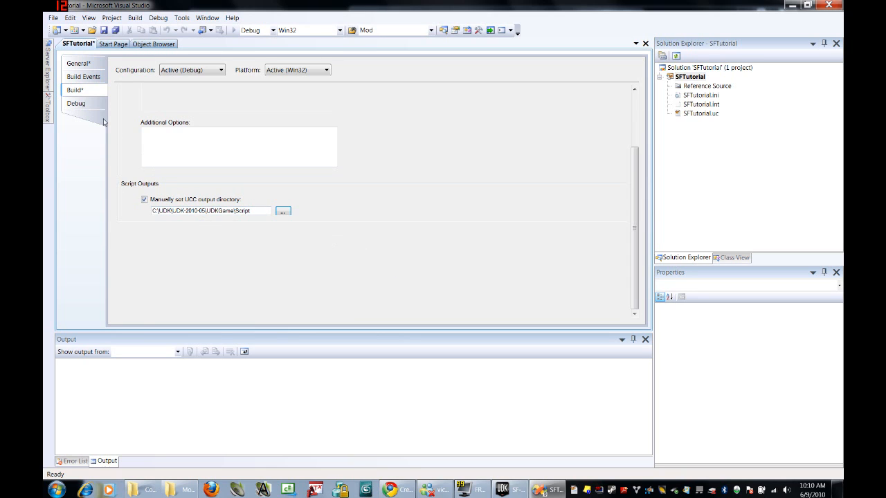
On the Debug page set the start game executable to UDK.exe in the UDK-2010-05 Binaries folder.
{"action": "left_click", "coordinate": [75, 90]}
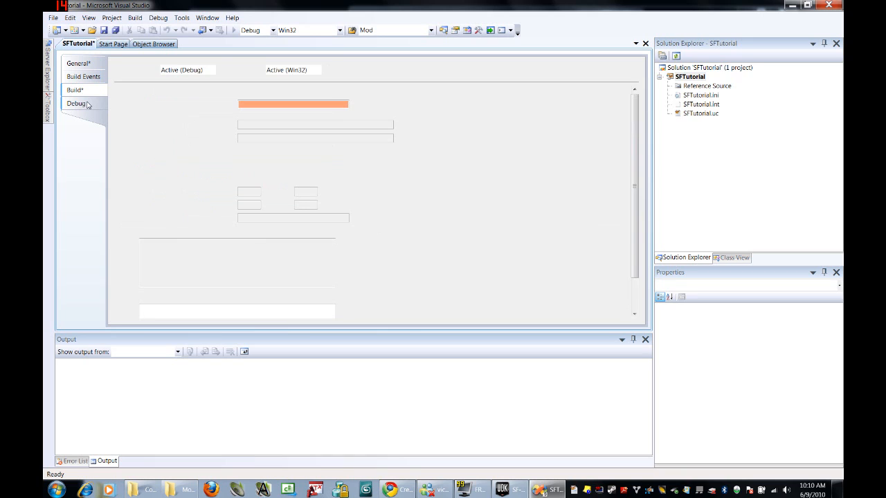
{"action": "left_click", "coordinate": [76, 102]}
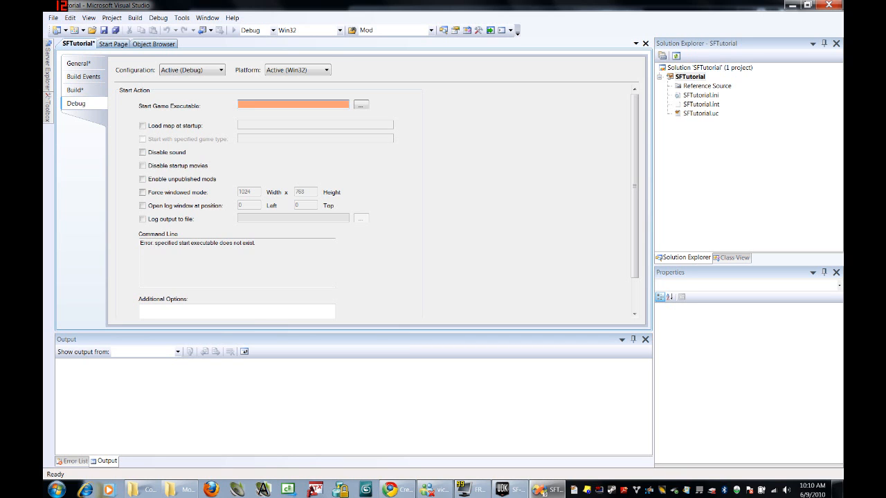
{"action": "left_click", "coordinate": [359, 106]}
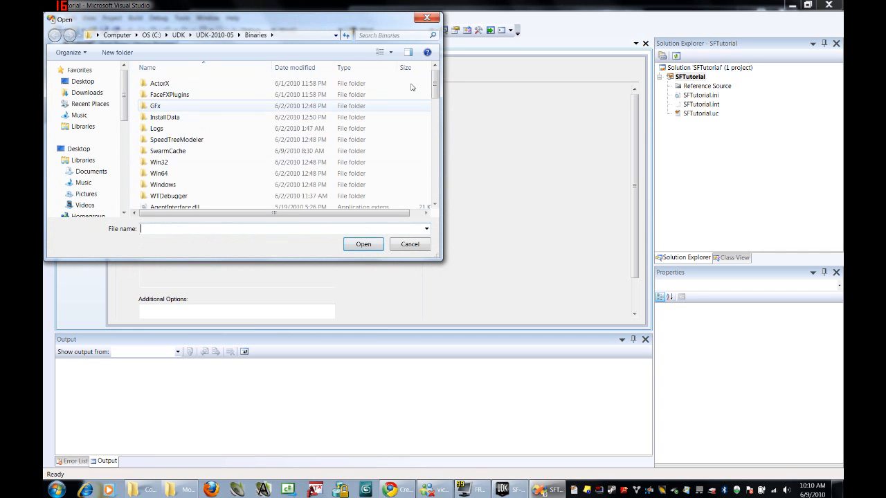
{"action": "scroll", "scroll_direction": "down", "scroll_amount": 3}
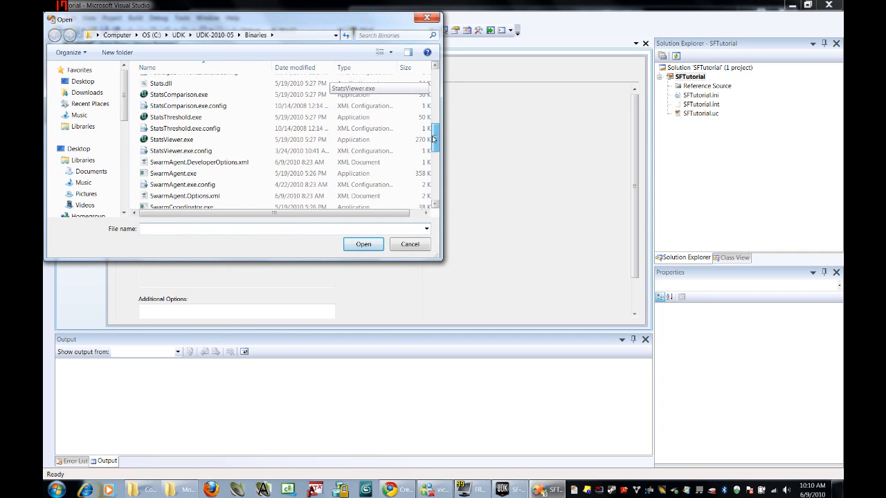
{"action": "scroll", "scroll_direction": "down", "scroll_amount": 3}
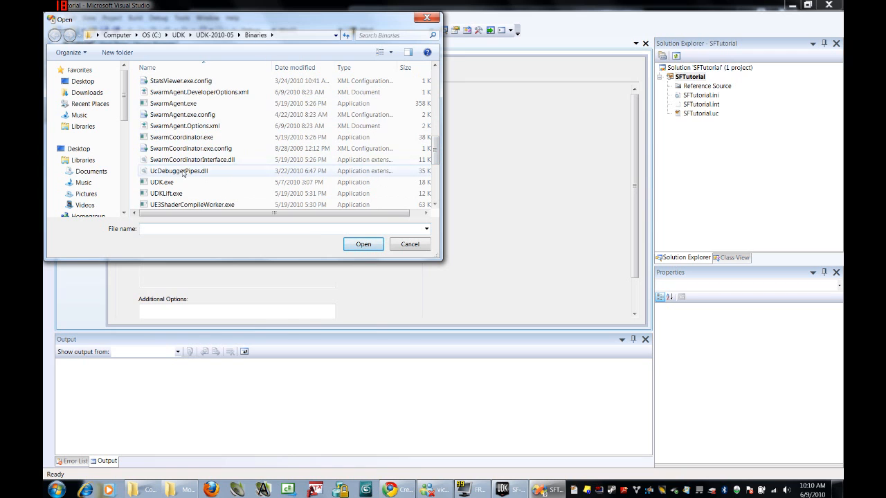
{"action": "left_click", "coordinate": [162, 183]}
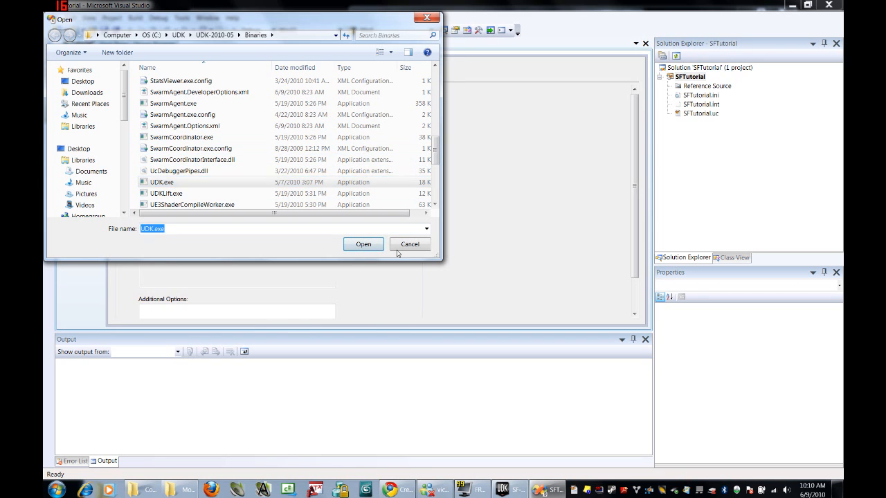
{"action": "left_click", "coordinate": [362, 243]}
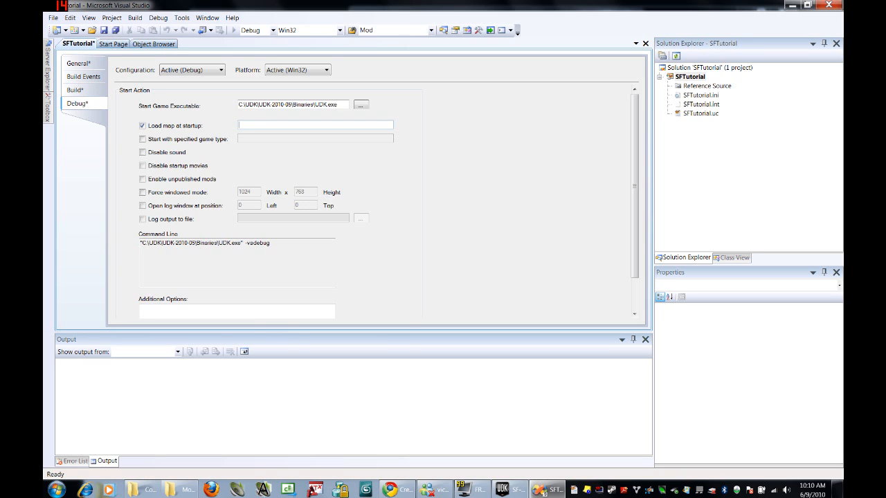
Load the SF-TutorialLevel map at startup and start with game type SFTutorial.SFTutorialInfo.
{"action": "type", "text": "SF-Tutoria"}
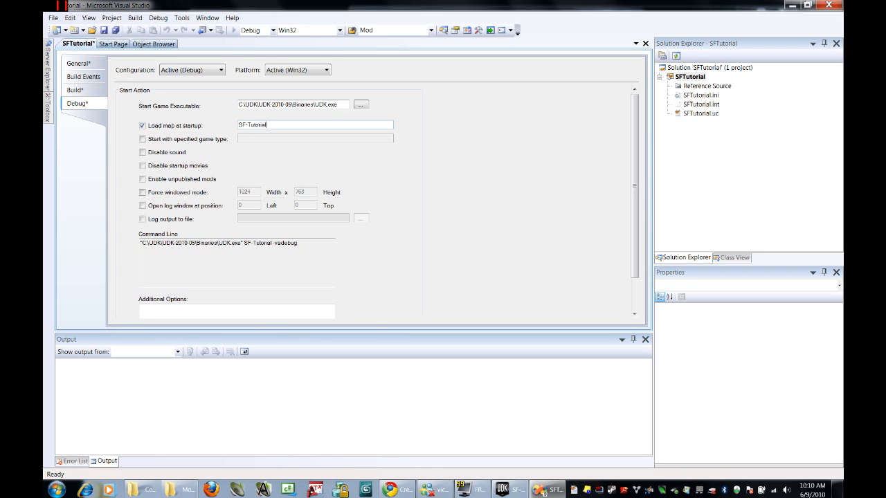
{"action": "type", "text": "level"}
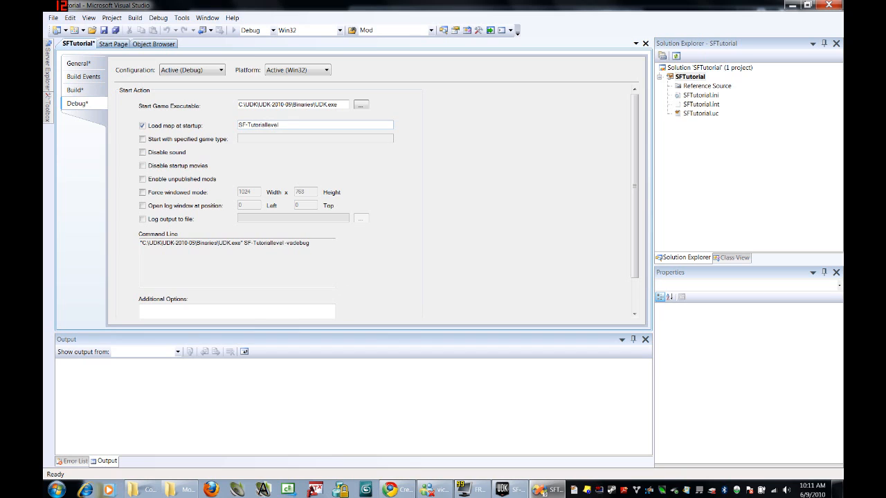
{"action": "left_click", "coordinate": [142, 139]}
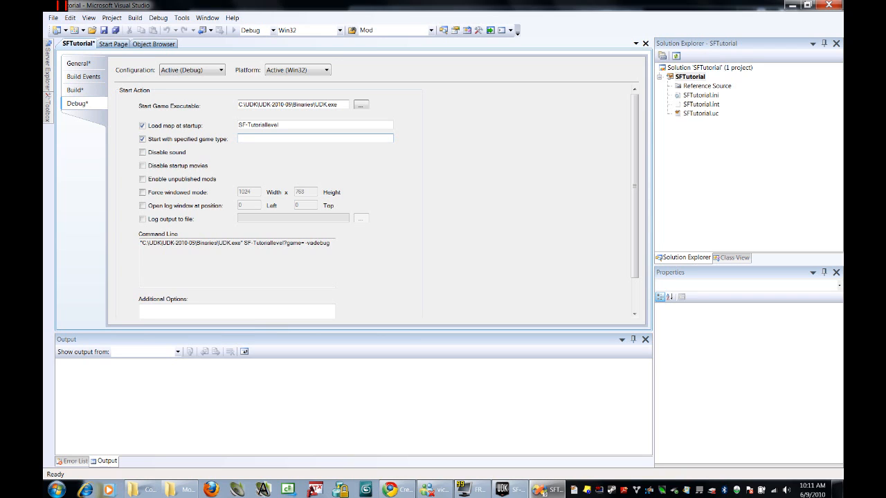
{"action": "type", "text": "S"}
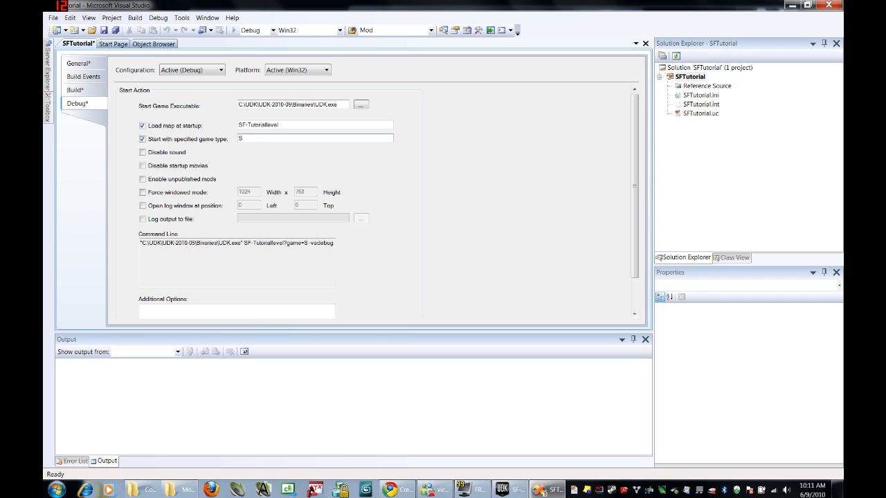
{"action": "type", "text": "FTutorial"}
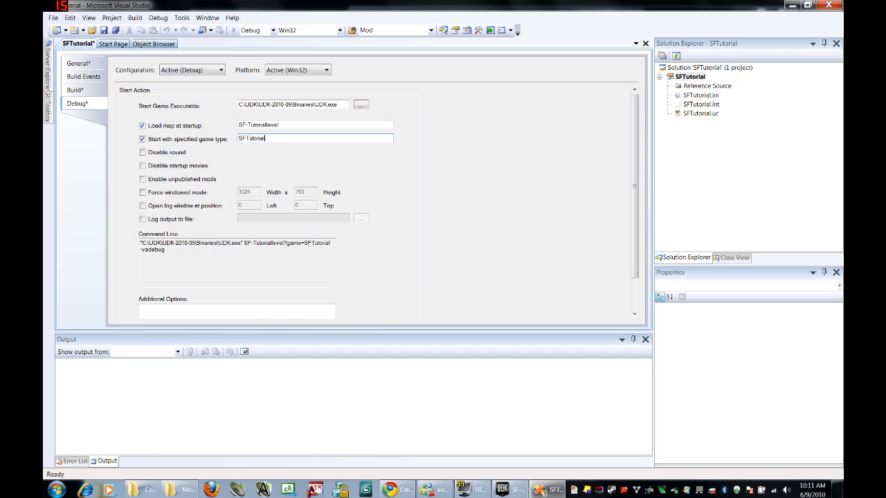
{"action": "type", "text": ".SFTutorialInfo"}
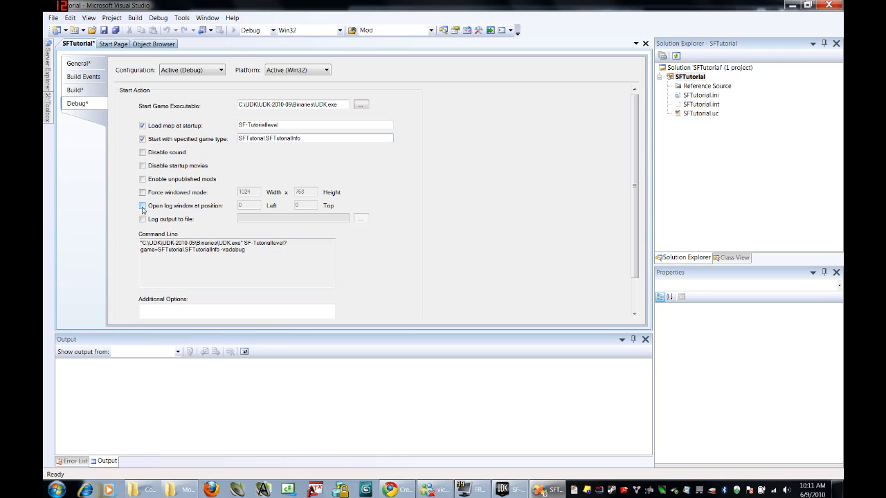
Enable opening the log window at position Left 0, Top 0.
{"action": "left_click", "coordinate": [143, 204]}
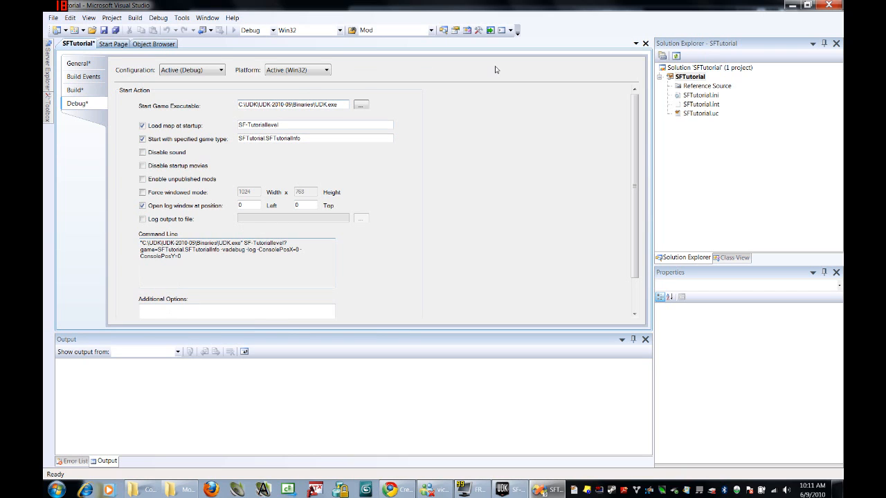
{"action": "mouse_move", "coordinate": [297, 230]}
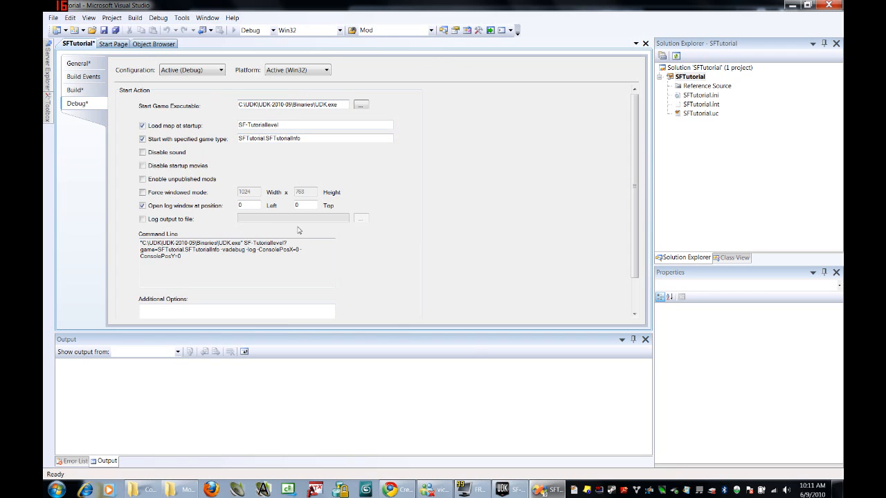